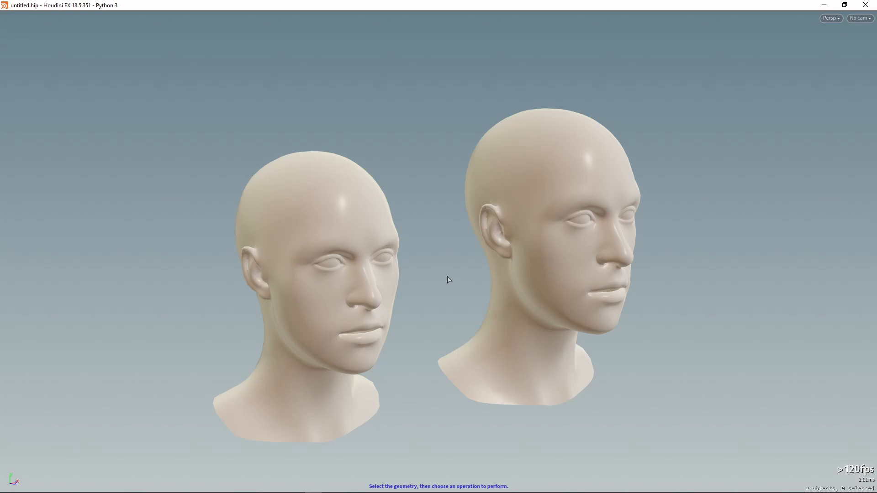
{"action": "mouse_move", "coordinate": [451, 279]}
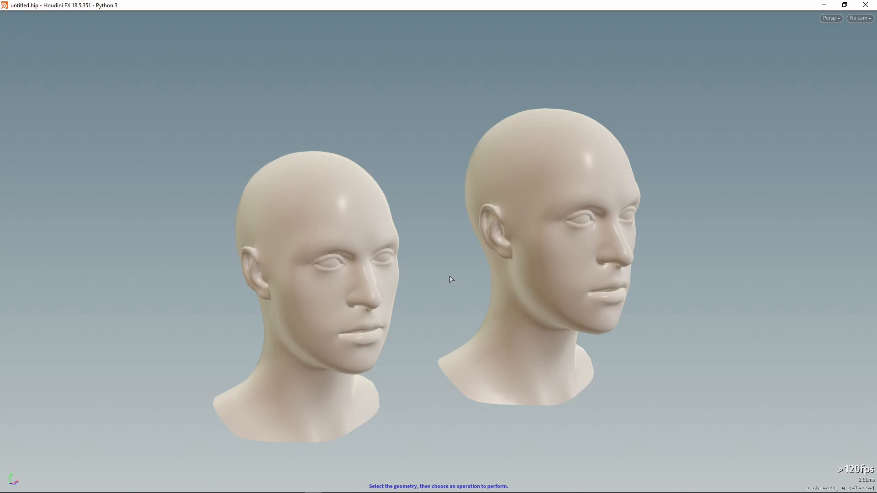
Step: Select the right-hand head model in the viewport for deletion
{"action": "left_click", "coordinate": [528, 311]}
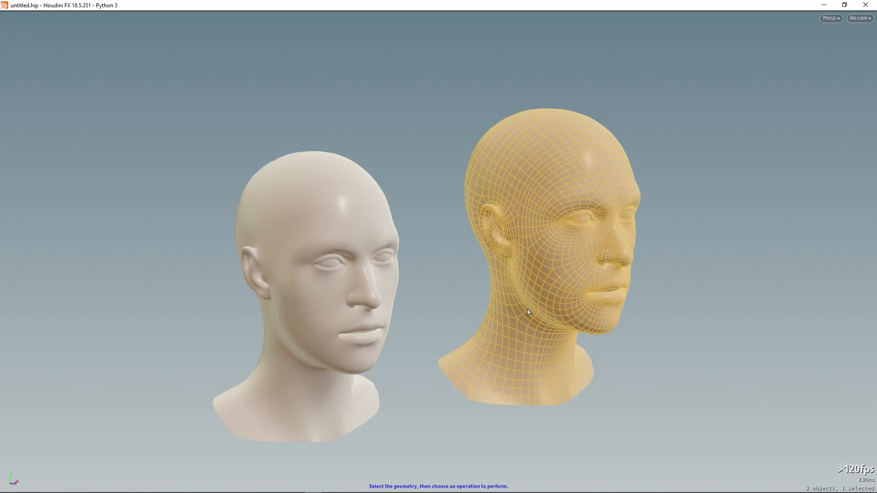